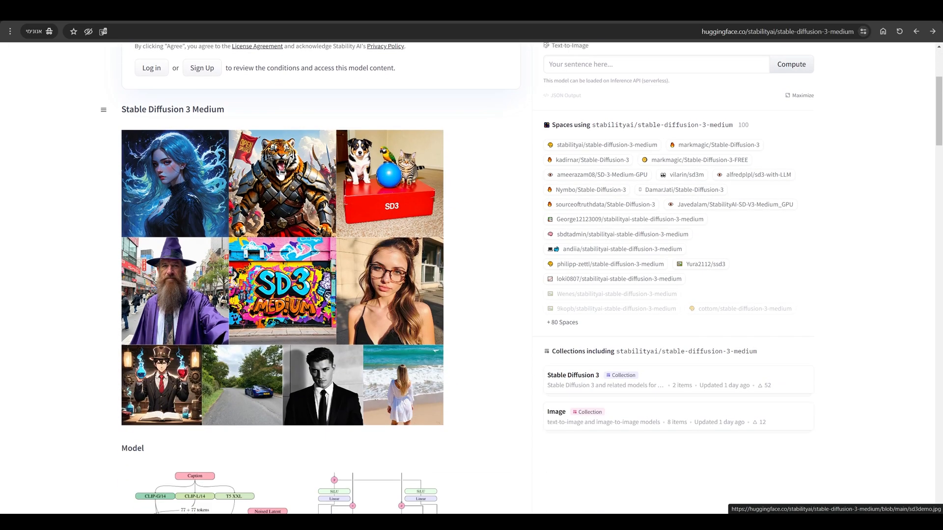
- Scroll the Stability AI license page to the Non-Commercial, Creator and Enterprise tiers, highlighting Creator License
scroll(down, 3)
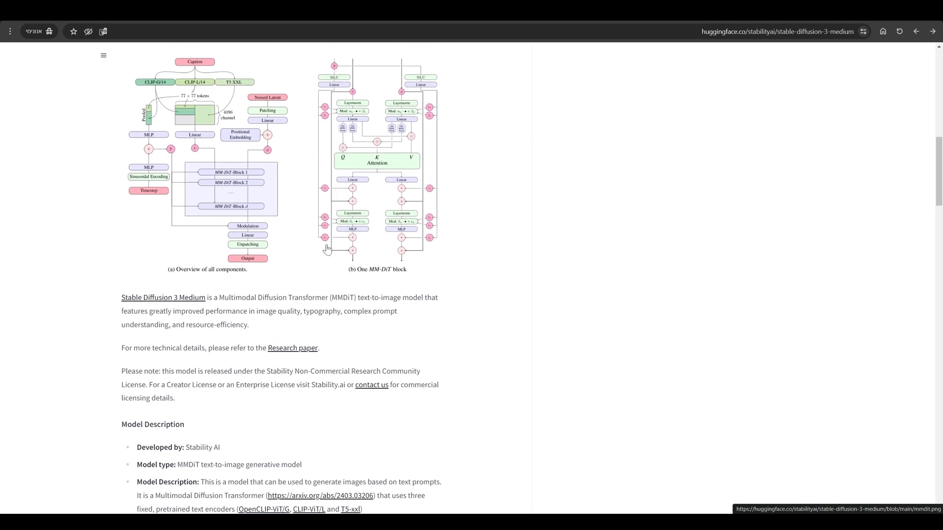
scroll(down, 3)
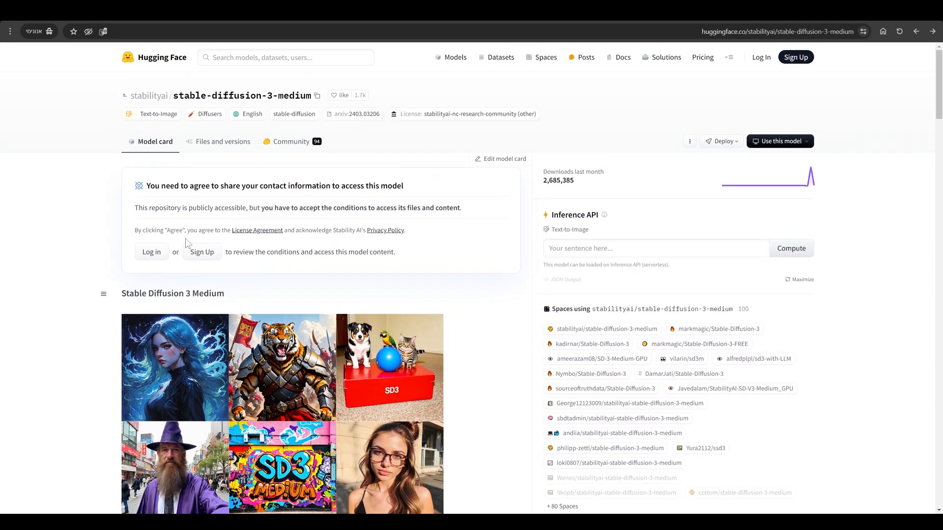
mouse_move(291, 243)
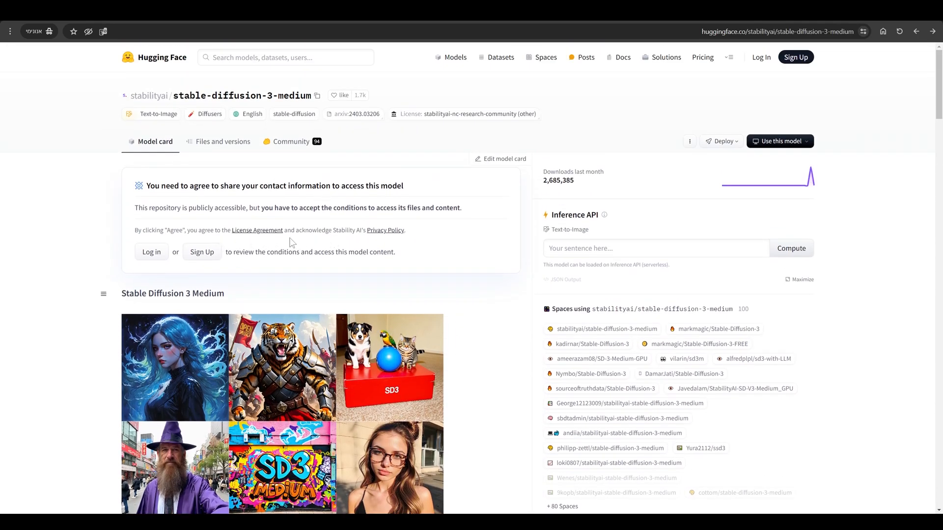
mouse_move(257, 230)
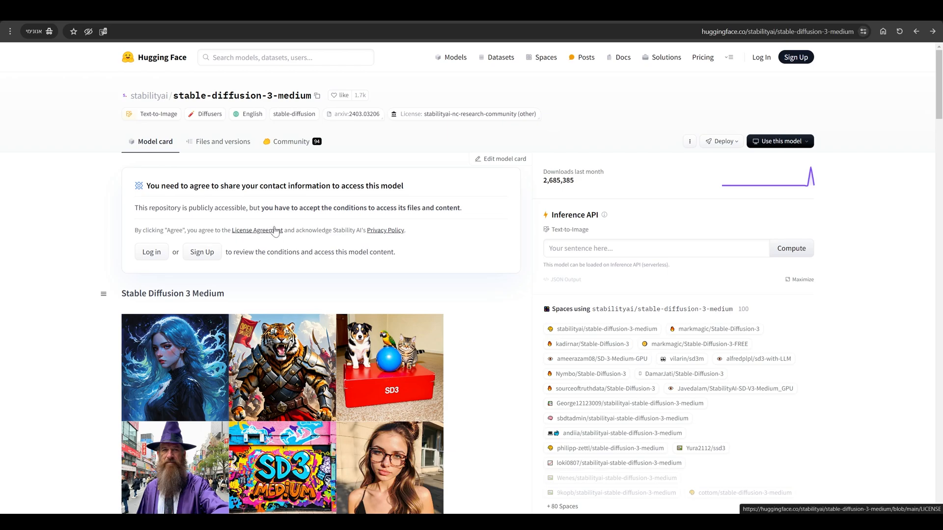
scroll(down, 3)
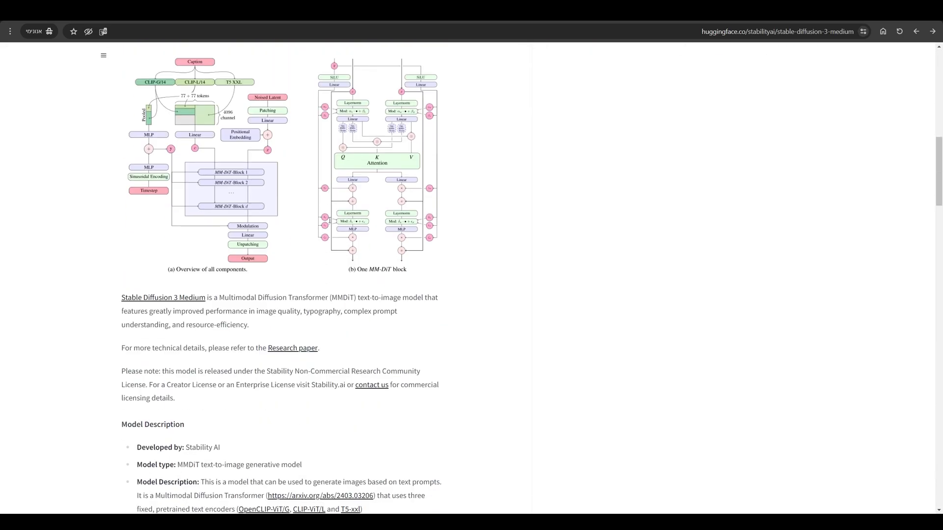
scroll(down, 3)
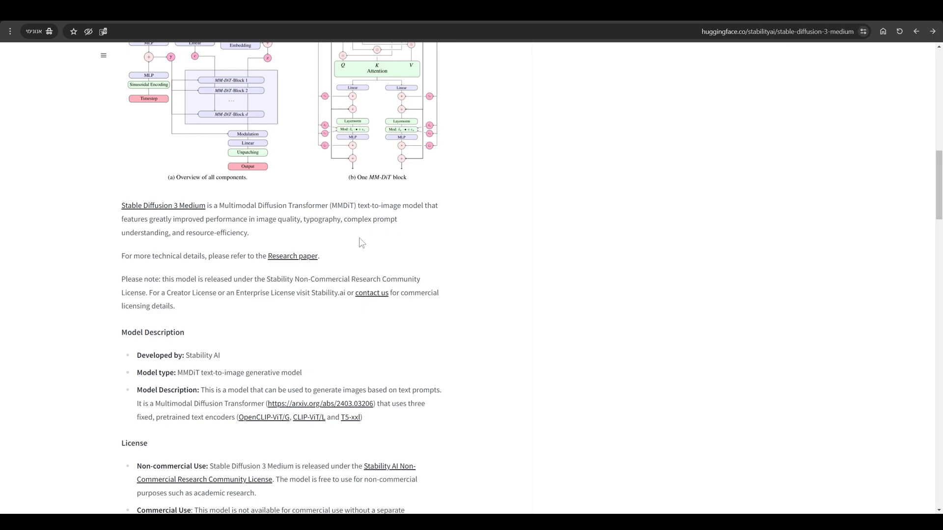
mouse_move(208, 341)
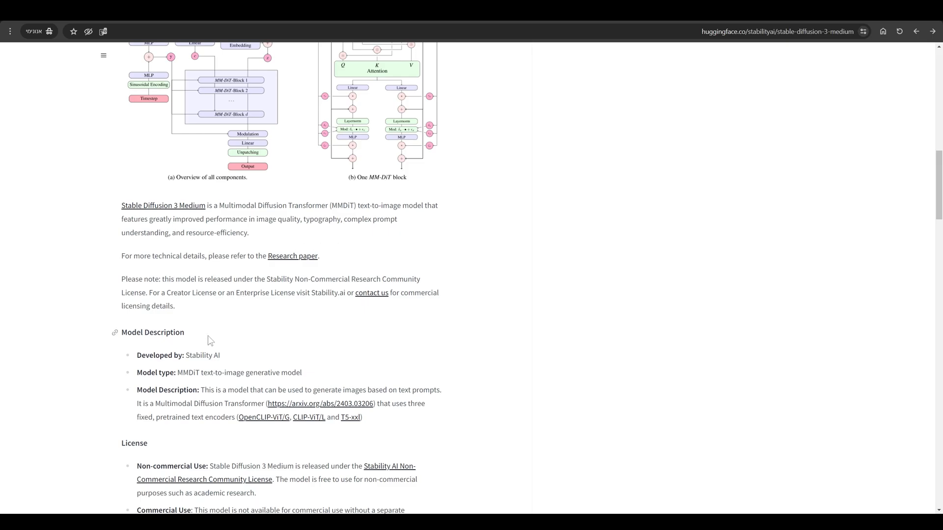
drag(121, 279, 239, 292)
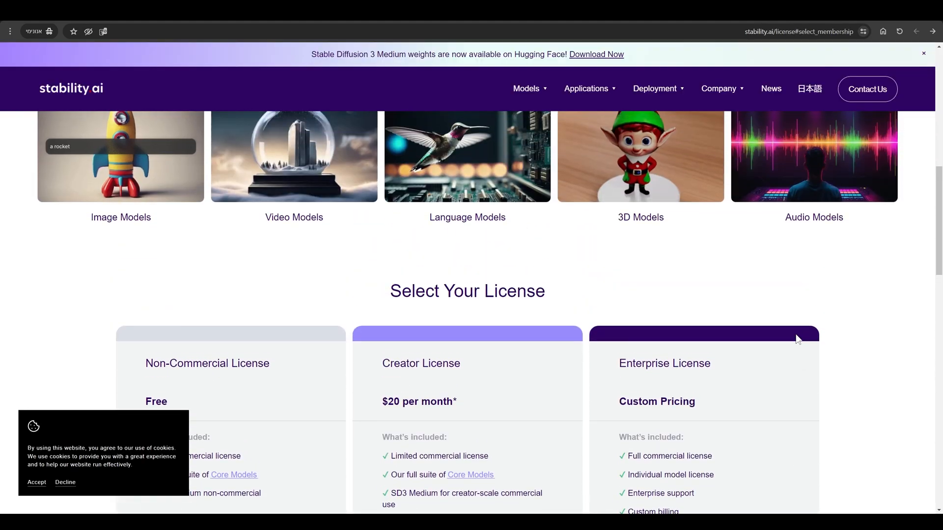
scroll(down, 3)
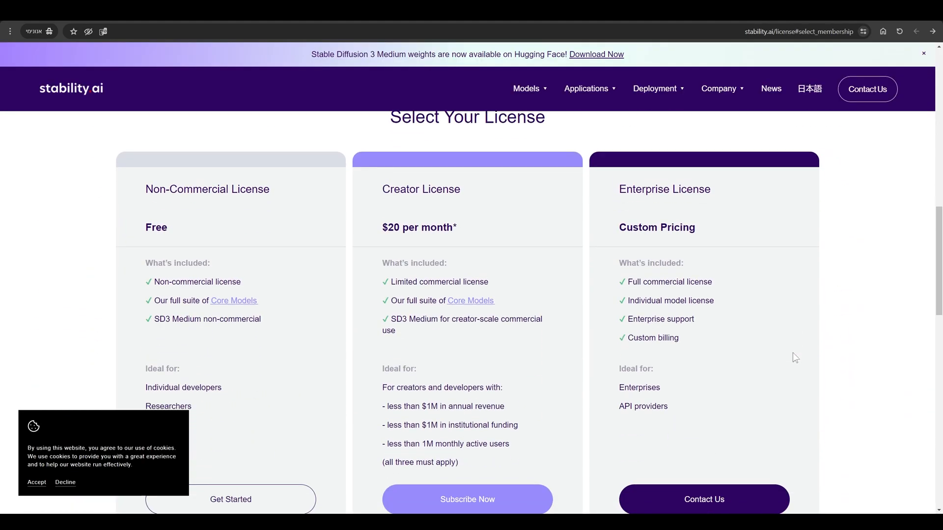
scroll(down, 3)
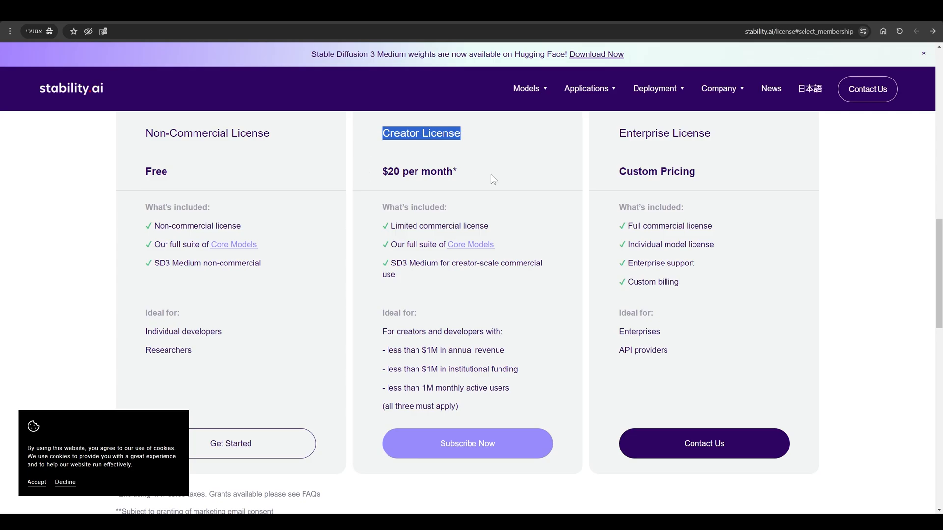
- Return to the stable-diffusion-3-medium Hugging Face page and show its Files and versions list
click(595, 54)
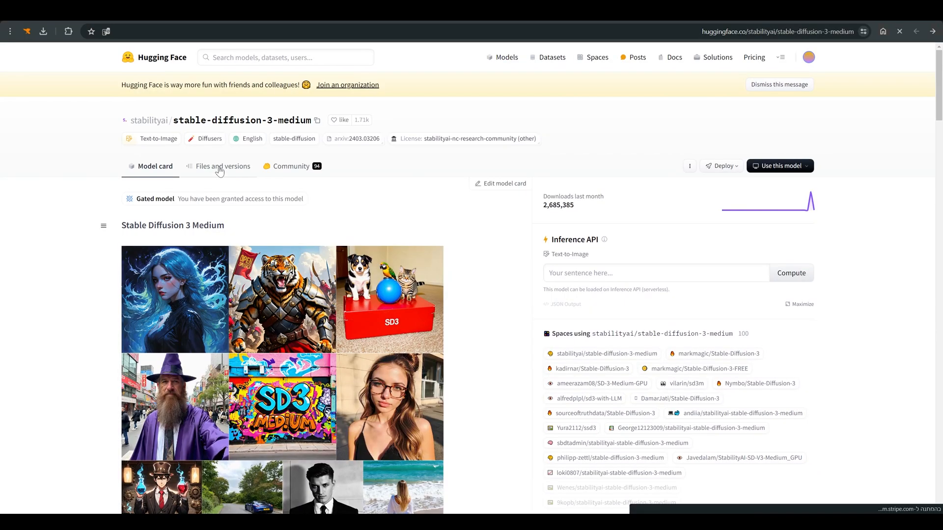
click(223, 166)
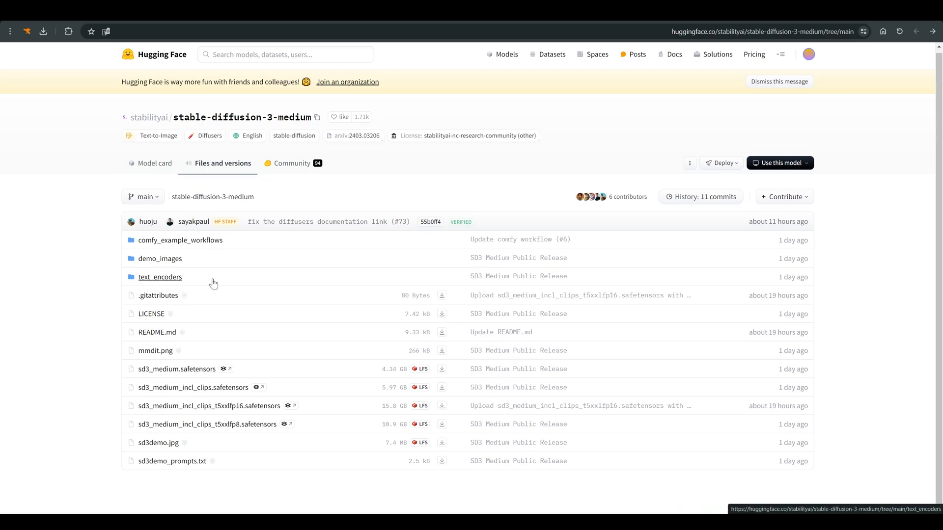
mouse_move(177, 369)
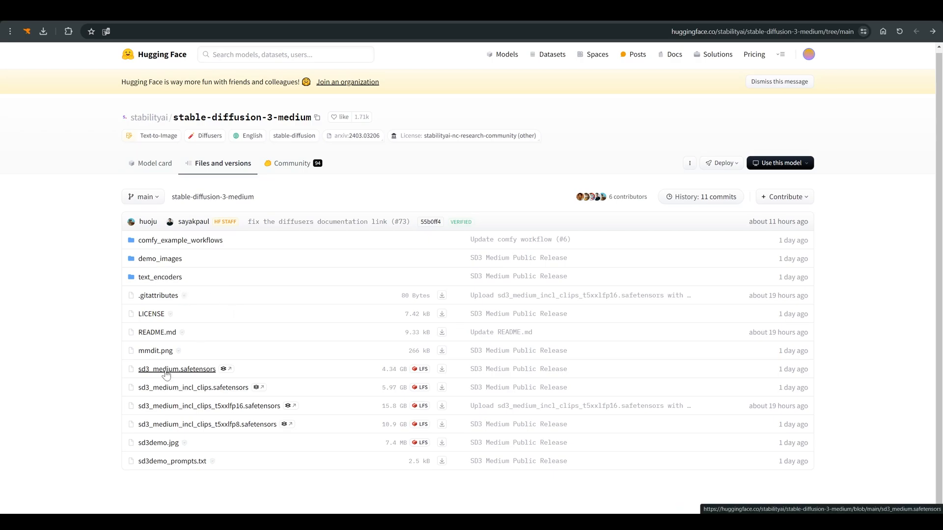
mouse_move(160, 277)
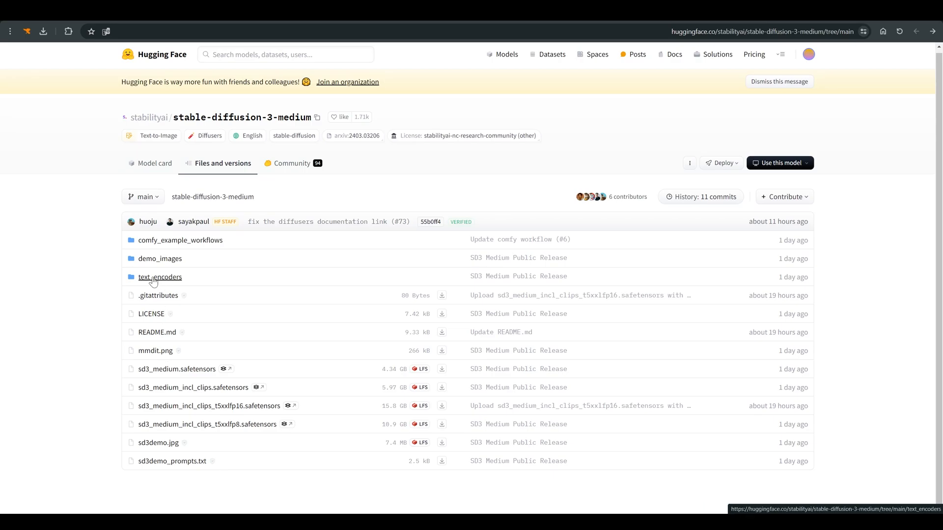
click(160, 277)
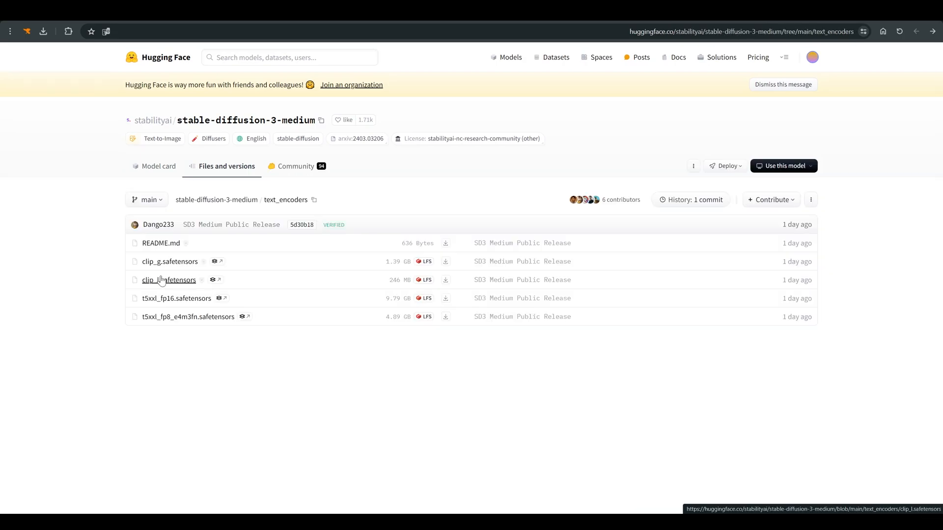
mouse_move(182, 341)
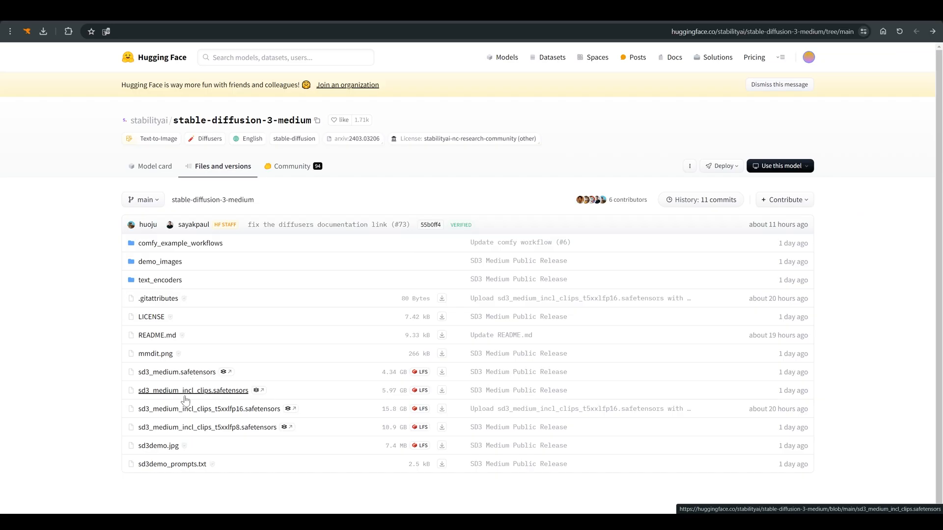
mouse_move(260, 394)
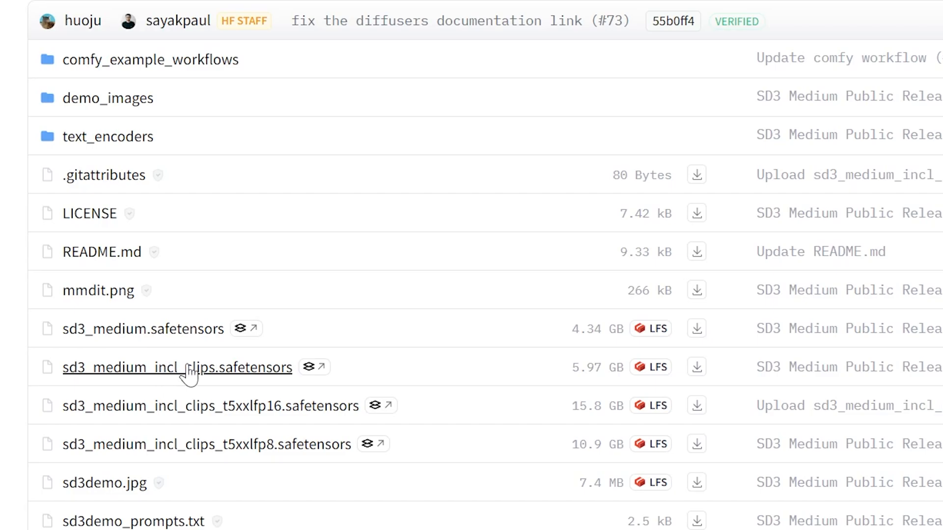
mouse_move(490, 123)
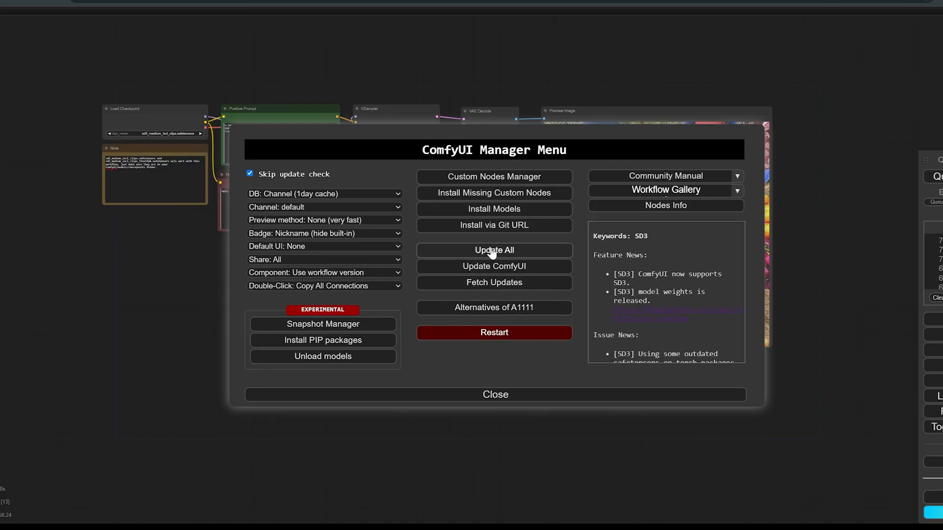
mouse_move(540, 403)
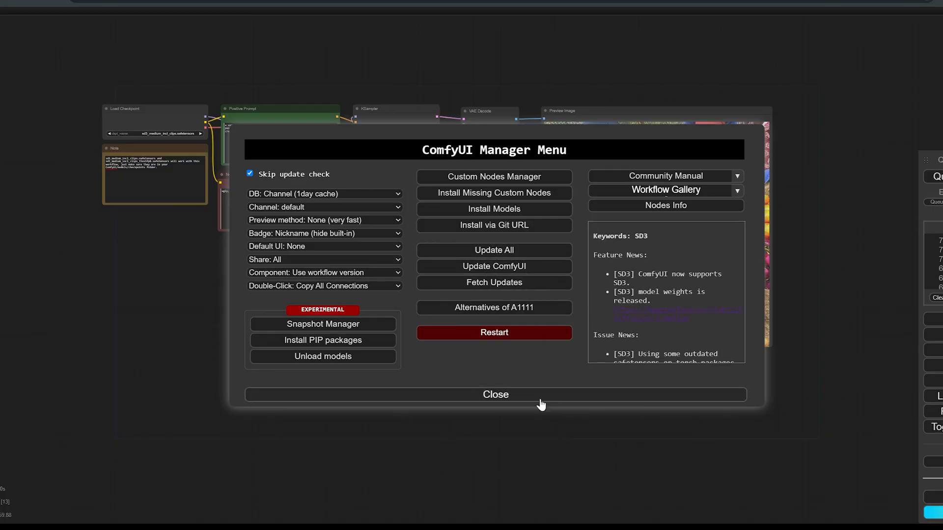
- Close the ComfyUI Manager menu to reveal the SD3 workflow with timestep-range conditioning
click(495, 394)
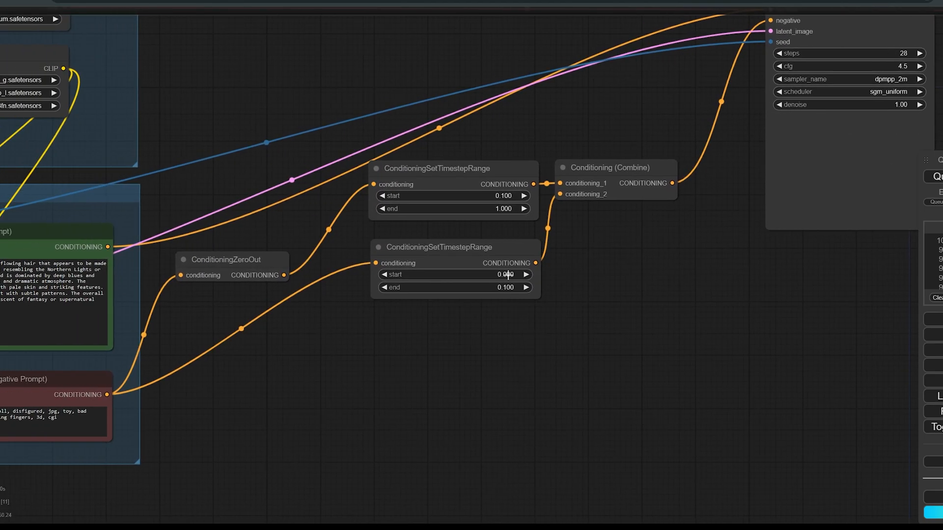
click(507, 274)
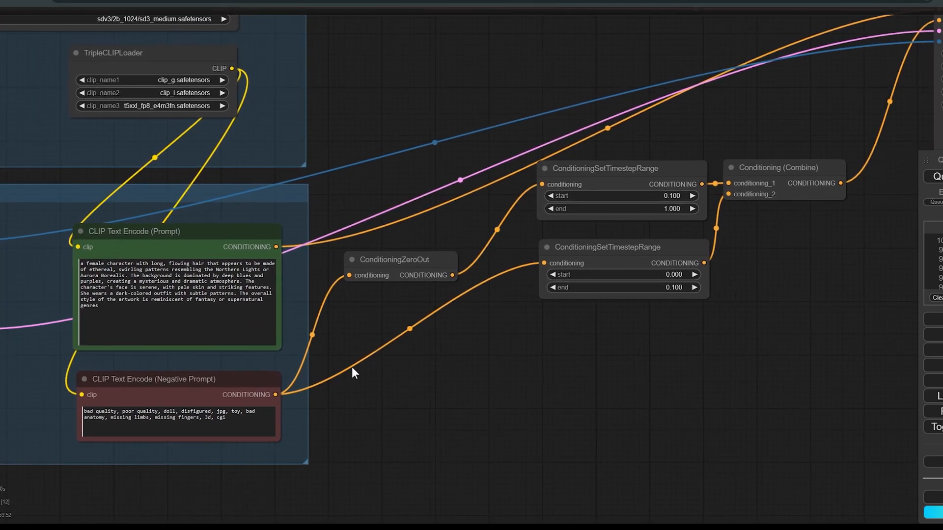
drag(277, 394, 348, 275)
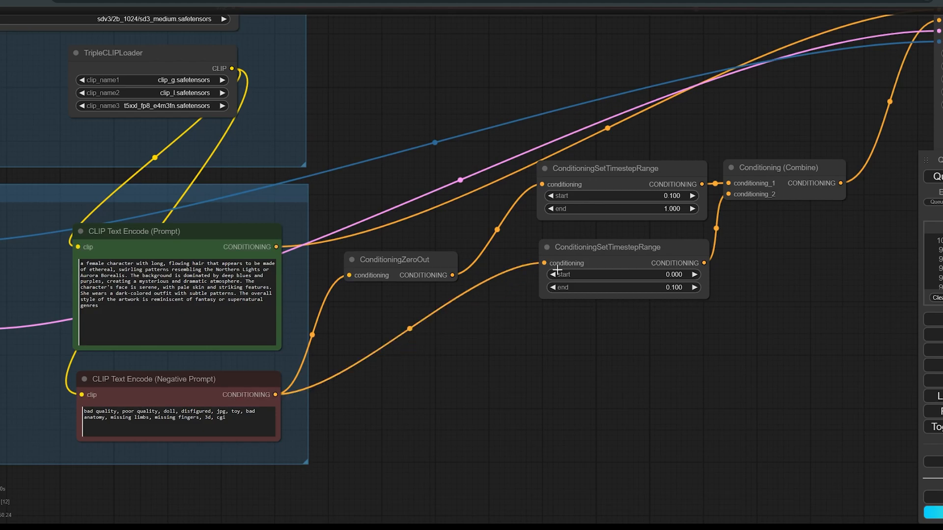
scroll(down, 3)
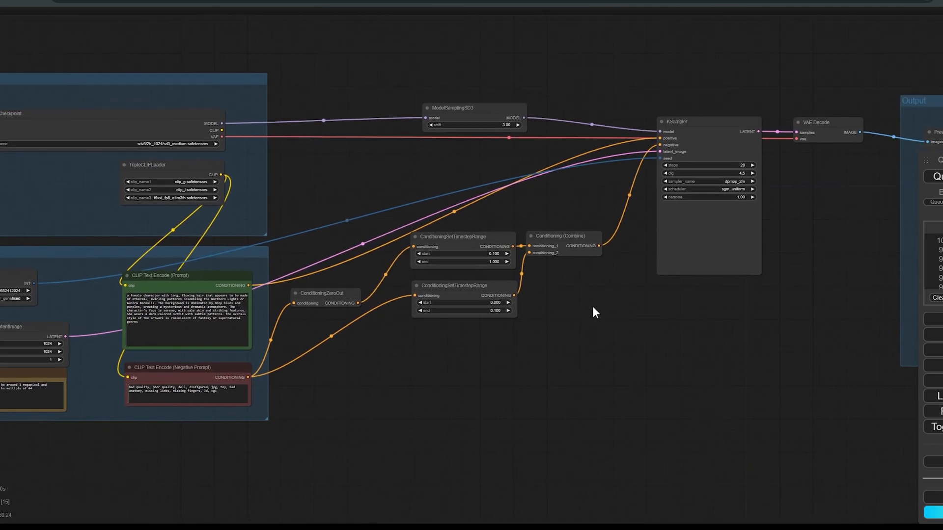